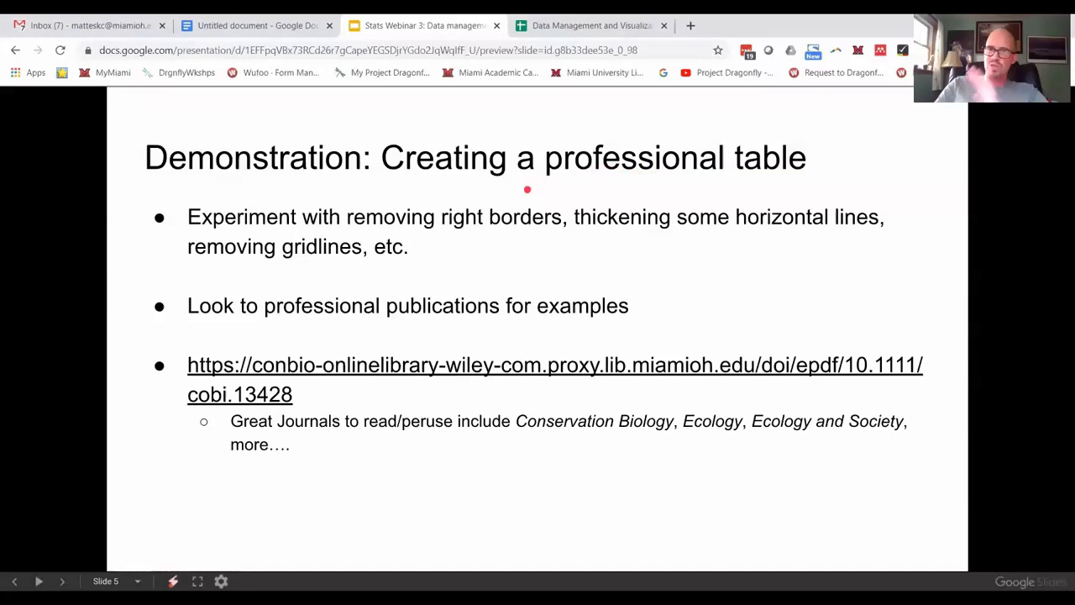
{"action": "mouse_move", "coordinate": [316, 227]}
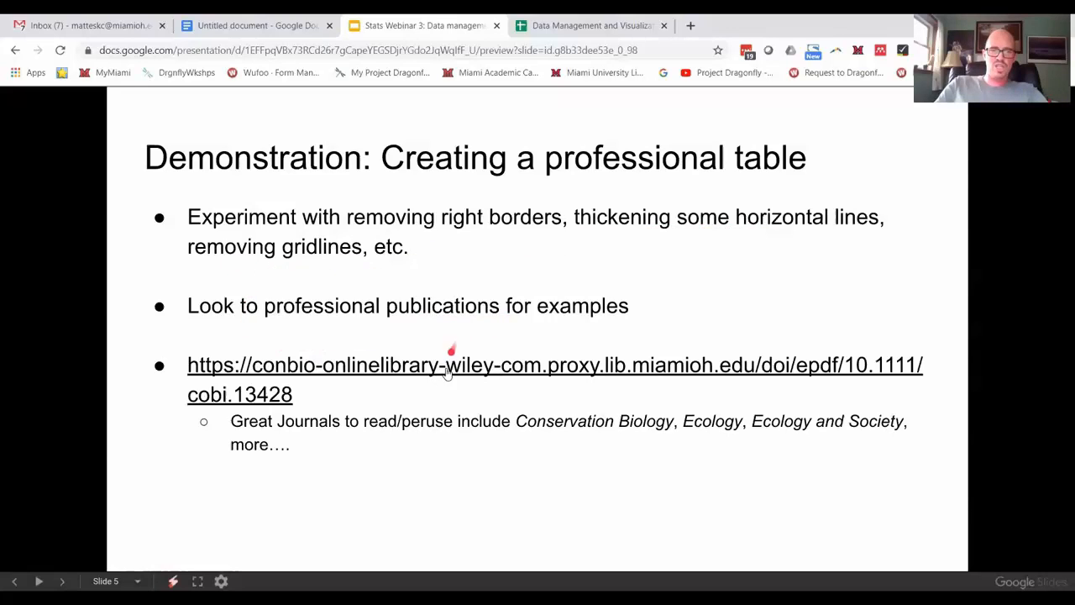
{"action": "mouse_move", "coordinate": [450, 373]}
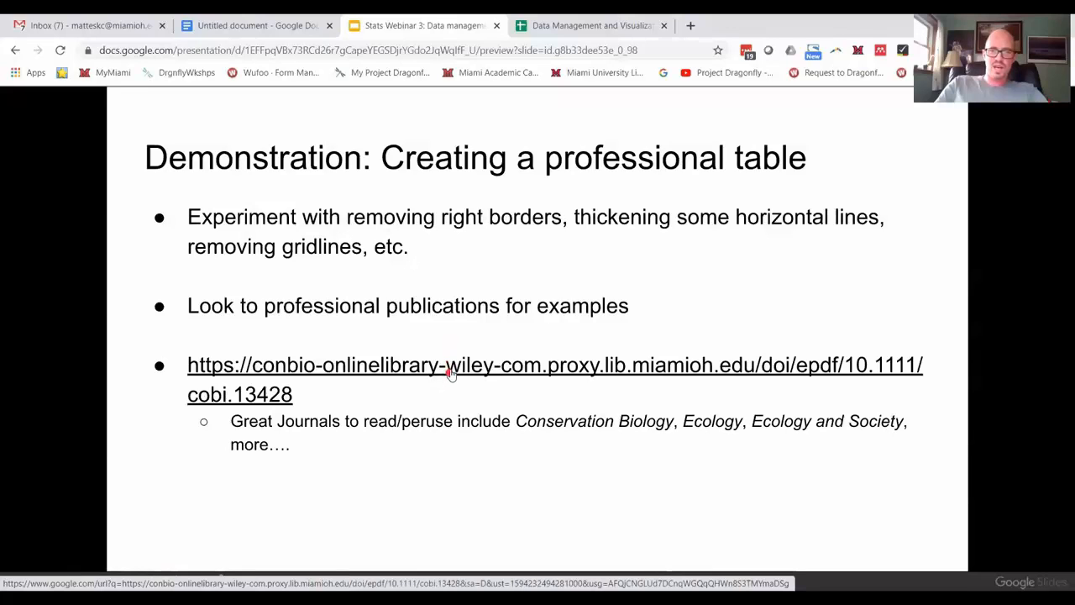
Insert an empty 4x4 table into the untitled document and bring up the top row's options.
{"action": "left_click", "coordinate": [450, 365]}
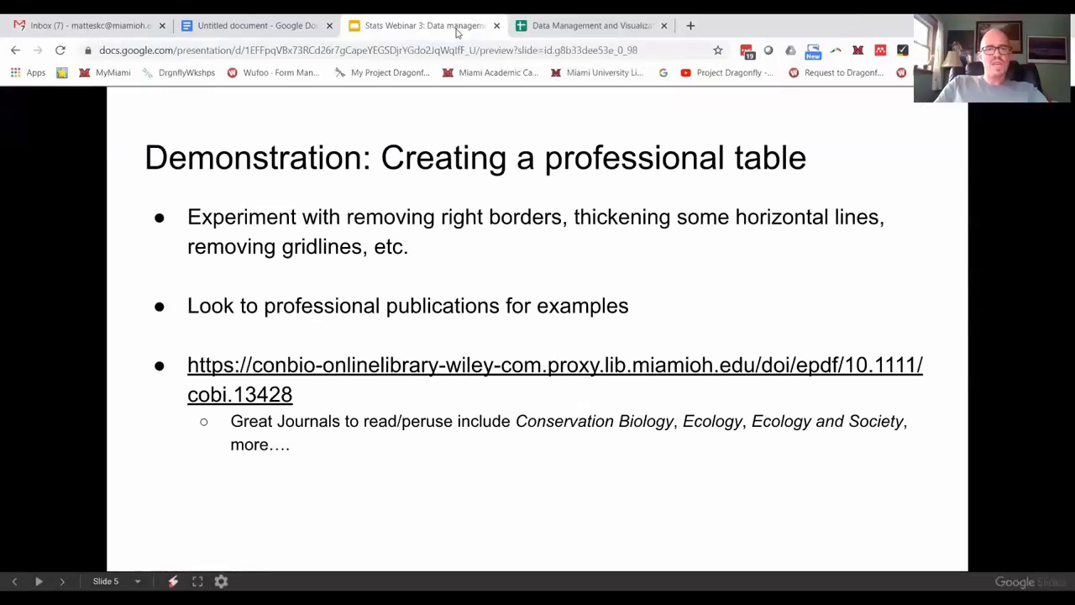
{"action": "left_click", "coordinate": [255, 25]}
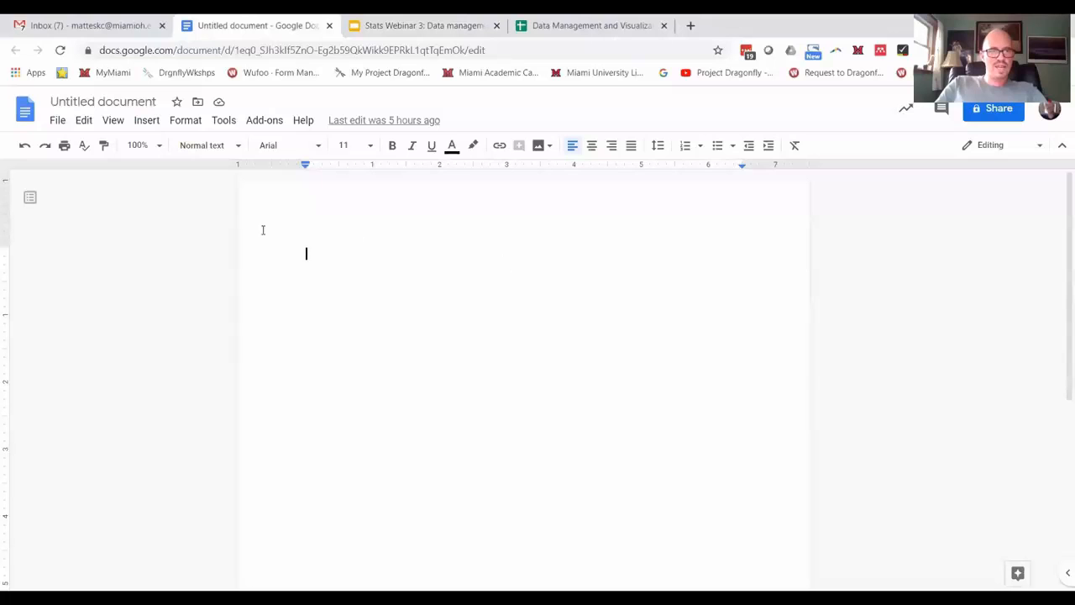
{"action": "mouse_move", "coordinate": [368, 269]}
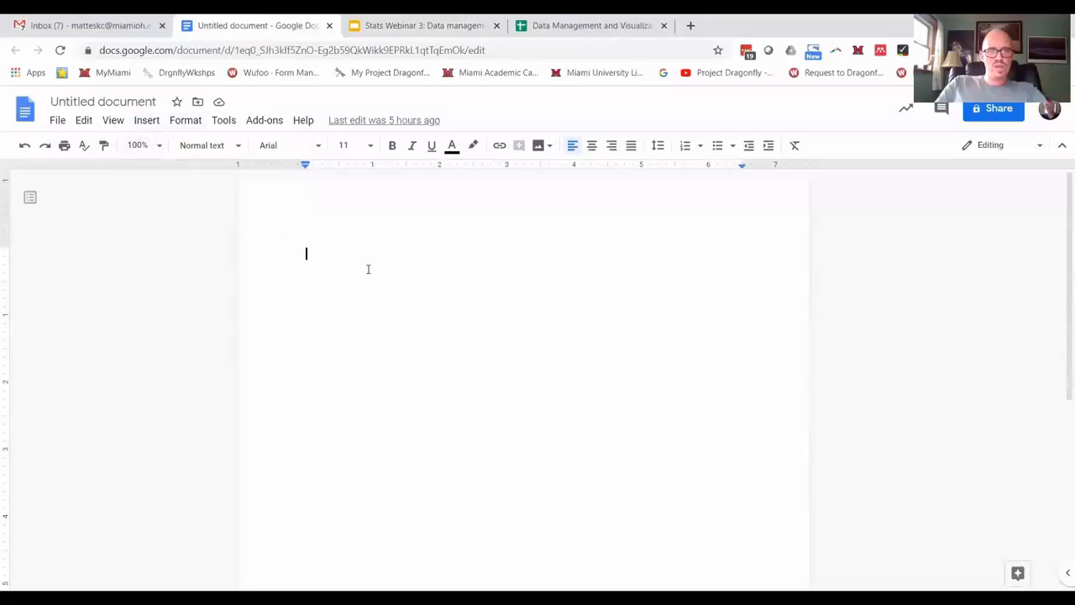
{"action": "left_click", "coordinate": [146, 121]}
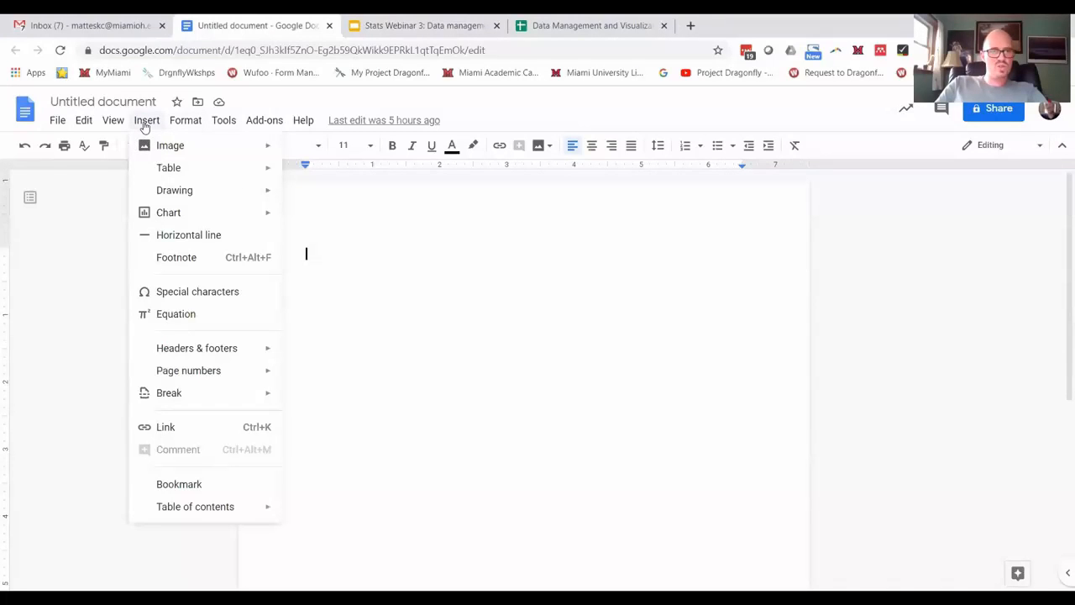
{"action": "mouse_move", "coordinate": [168, 168]}
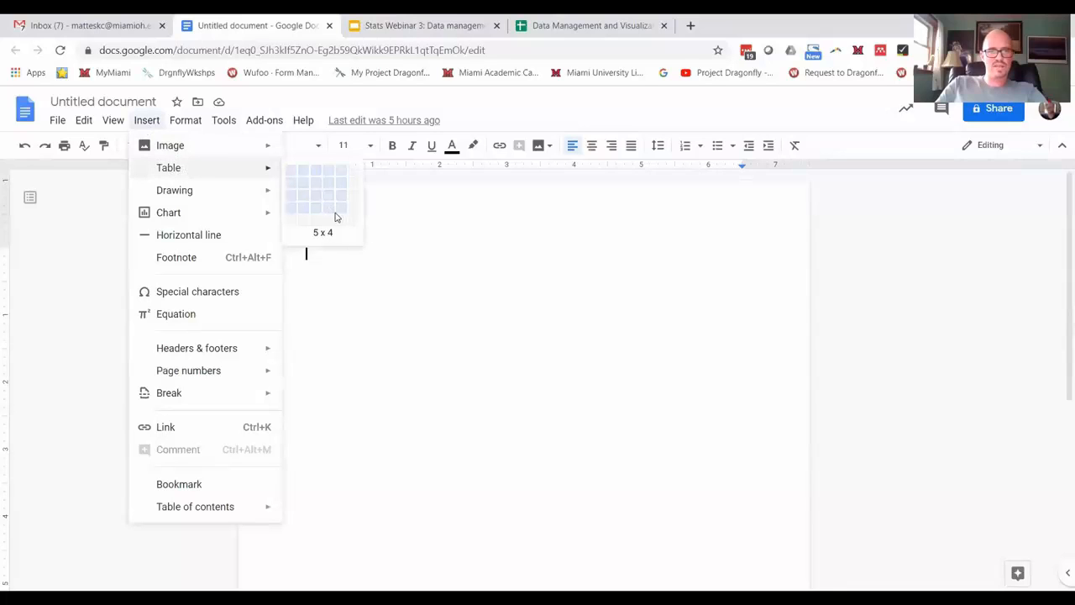
{"action": "mouse_move", "coordinate": [330, 205]}
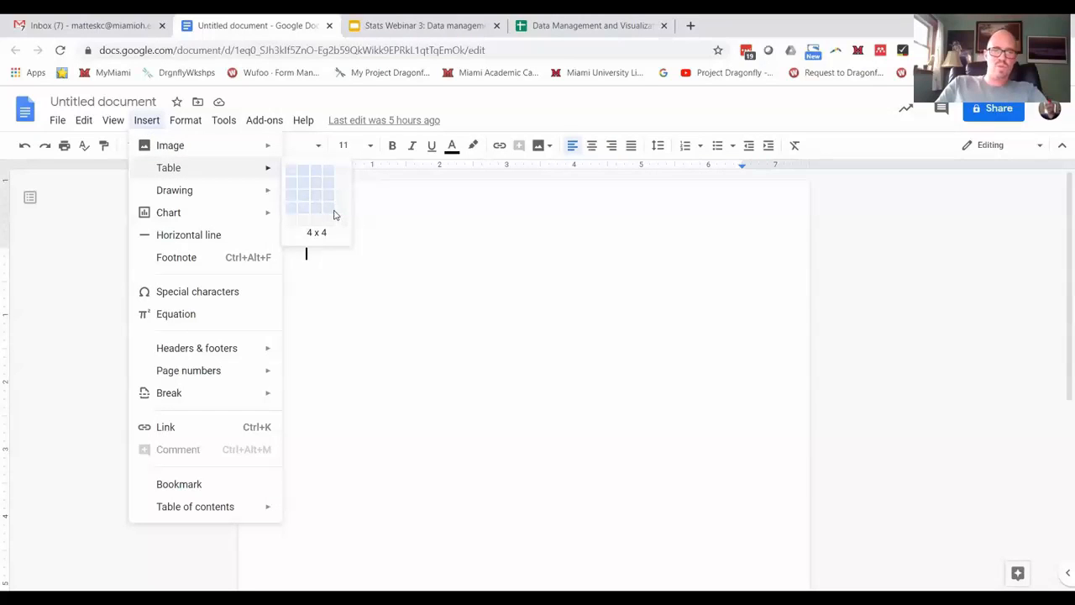
{"action": "left_click", "coordinate": [328, 205]}
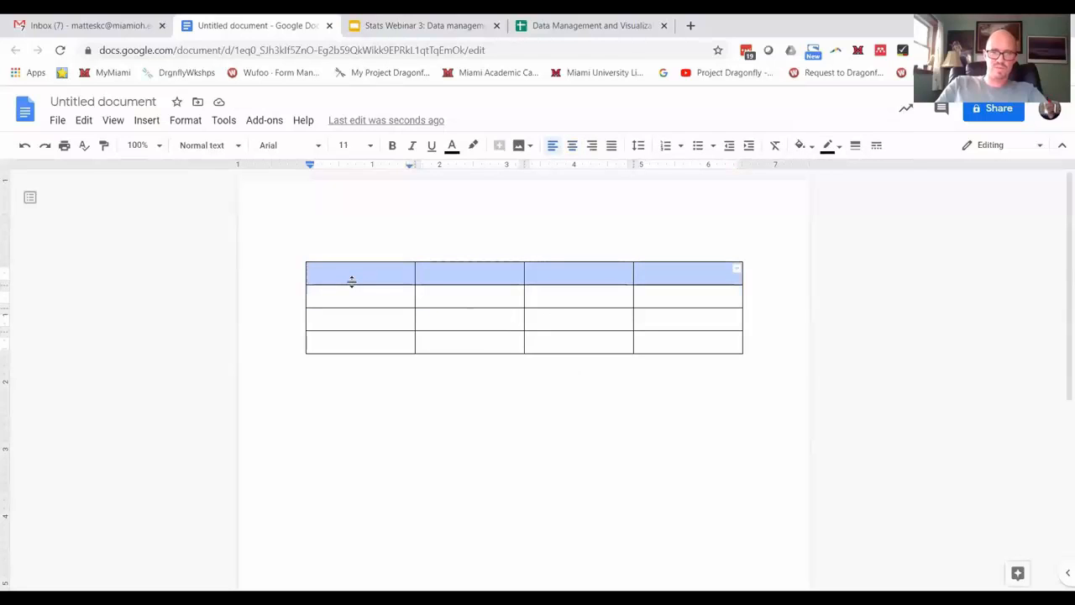
{"action": "right_click", "coordinate": [359, 278]}
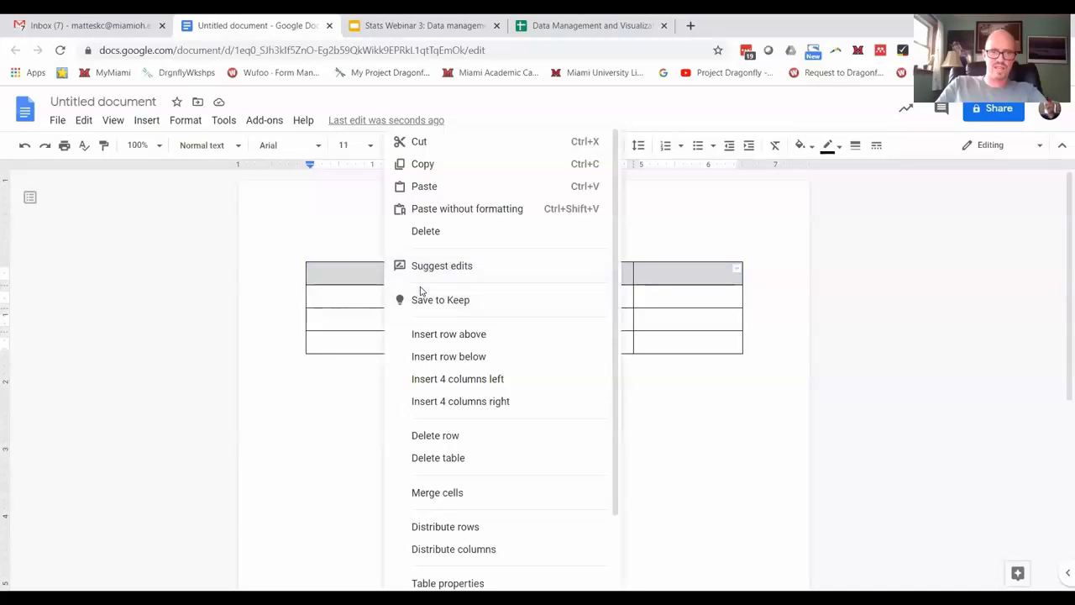
{"action": "mouse_move", "coordinate": [457, 378]}
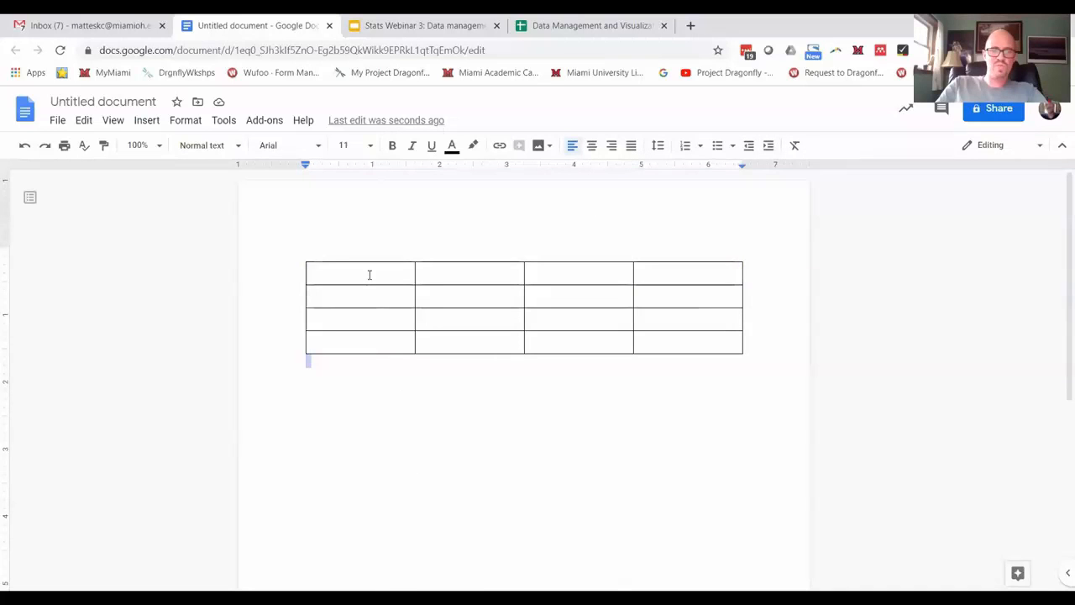
Enter 'Column heading' across the top row and 'Data' in every cell of the rows below.
{"action": "type", "text": "Column headi"}
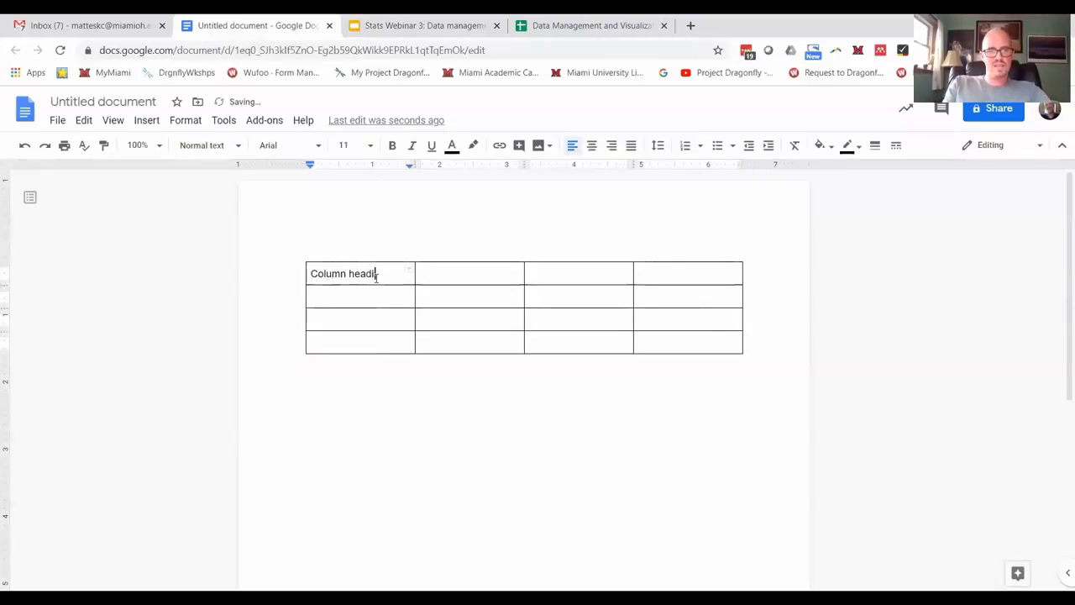
{"action": "type", "text": "ng"}
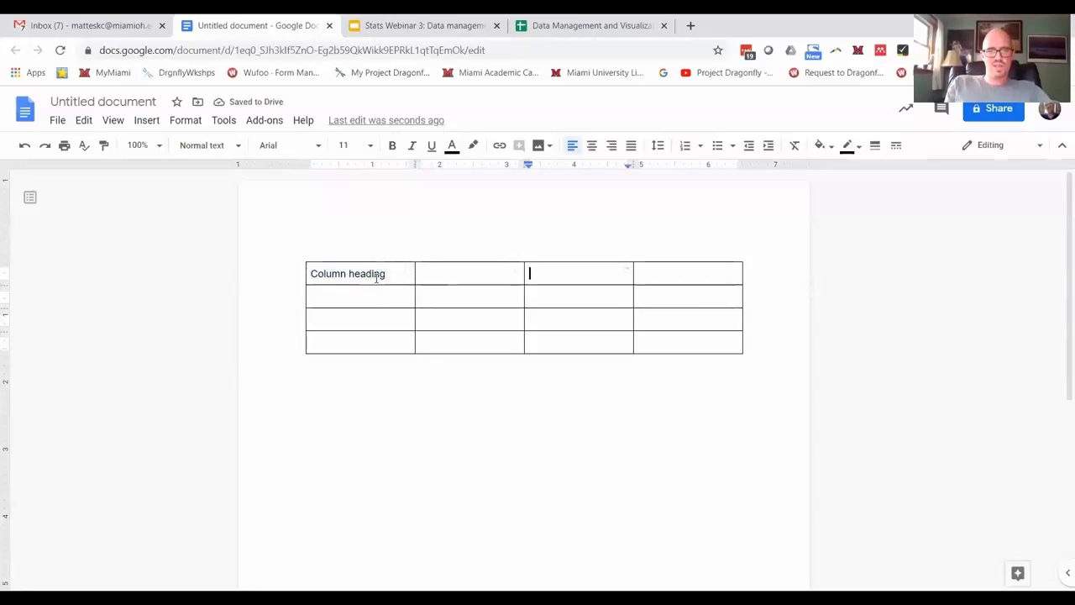
{"action": "type", "text": "Column heading"}
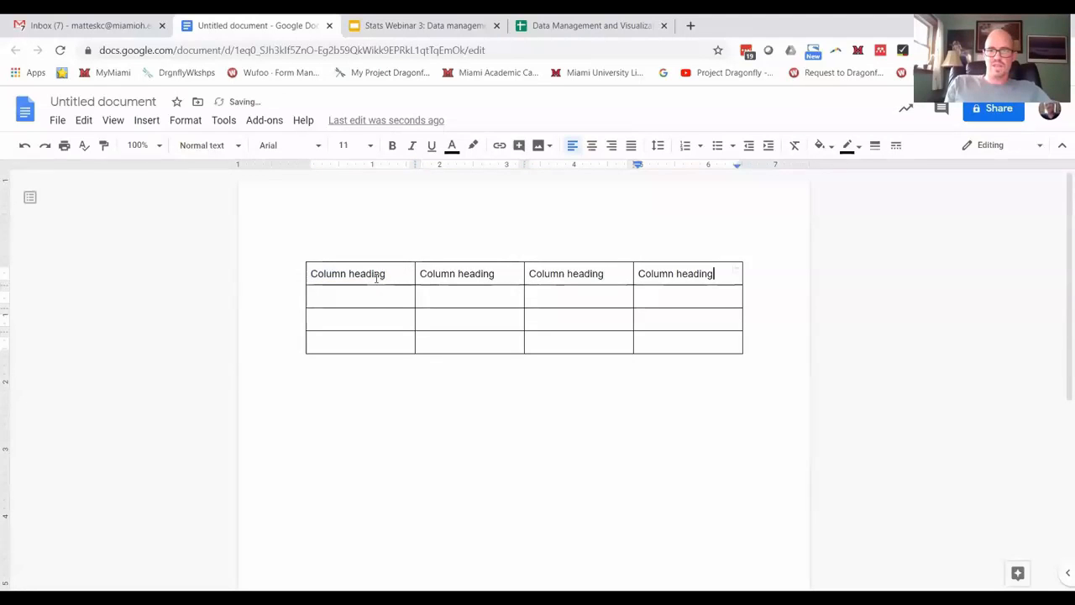
{"action": "type", "text": "Data"}
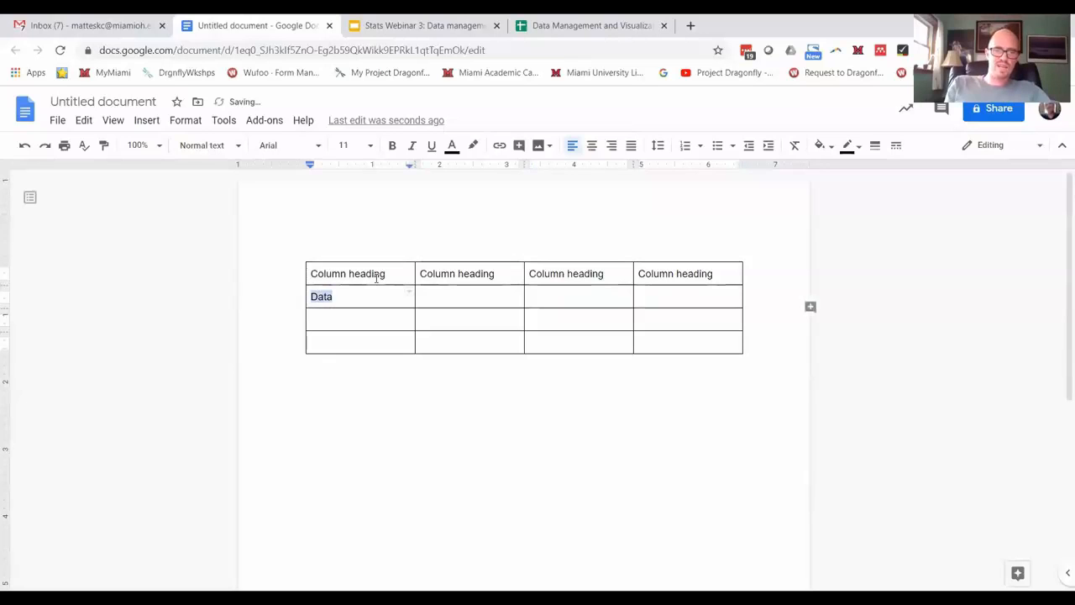
{"action": "type", "text": "Data"}
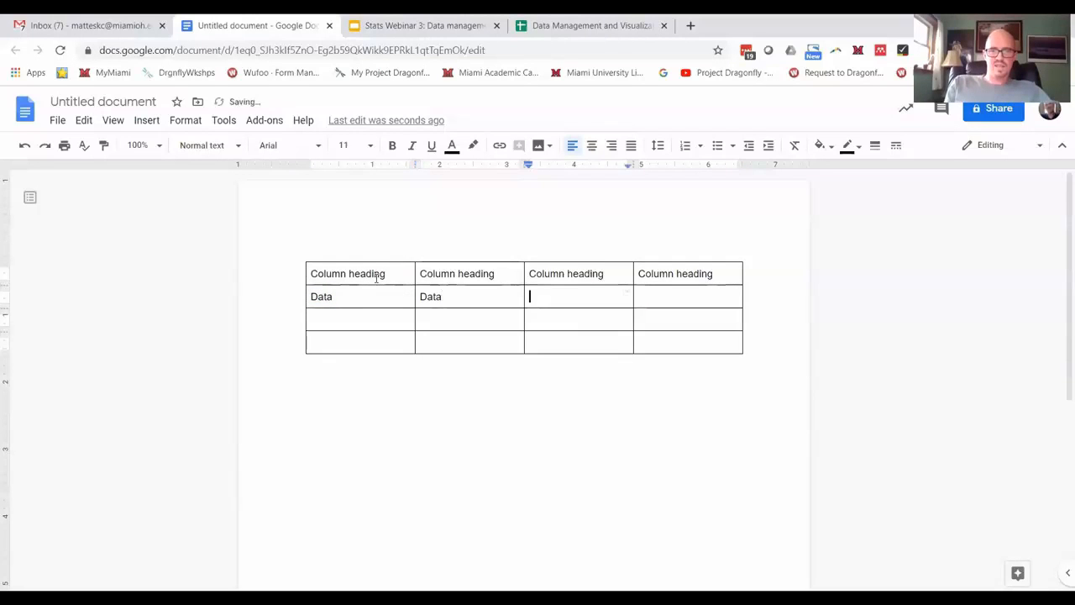
{"action": "type", "text": "Data"}
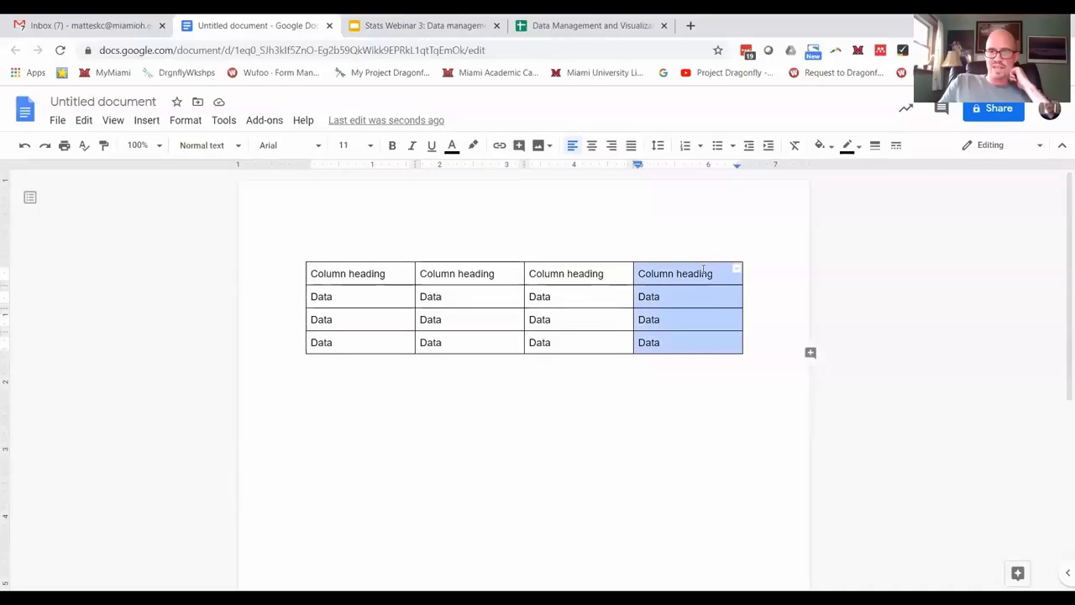
{"action": "mouse_move", "coordinate": [736, 271]}
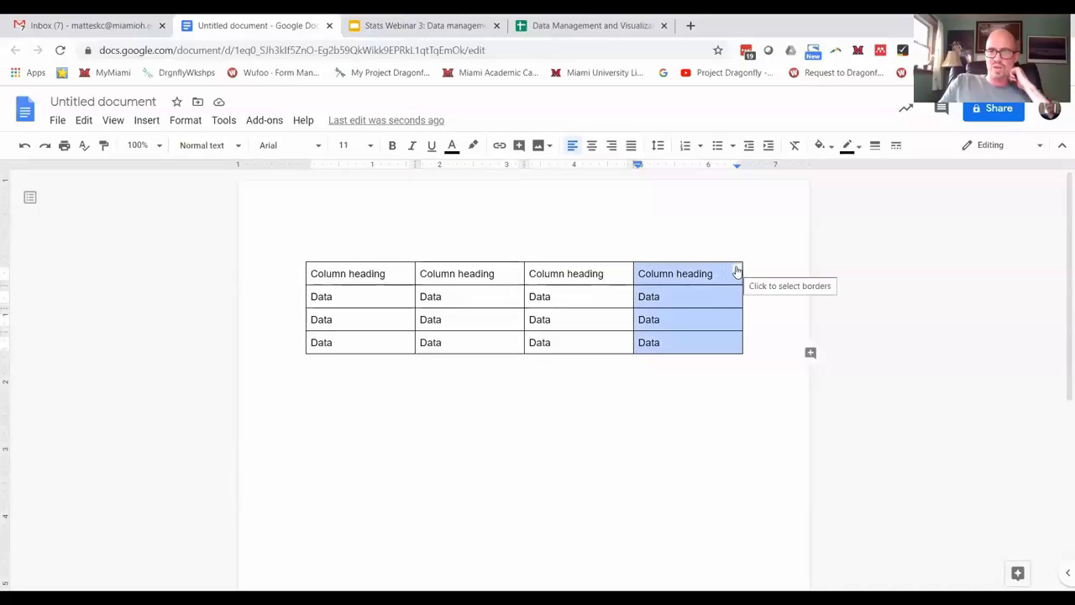
Set the last column's right outer border width to 0 pt.
{"action": "left_click", "coordinate": [734, 272]}
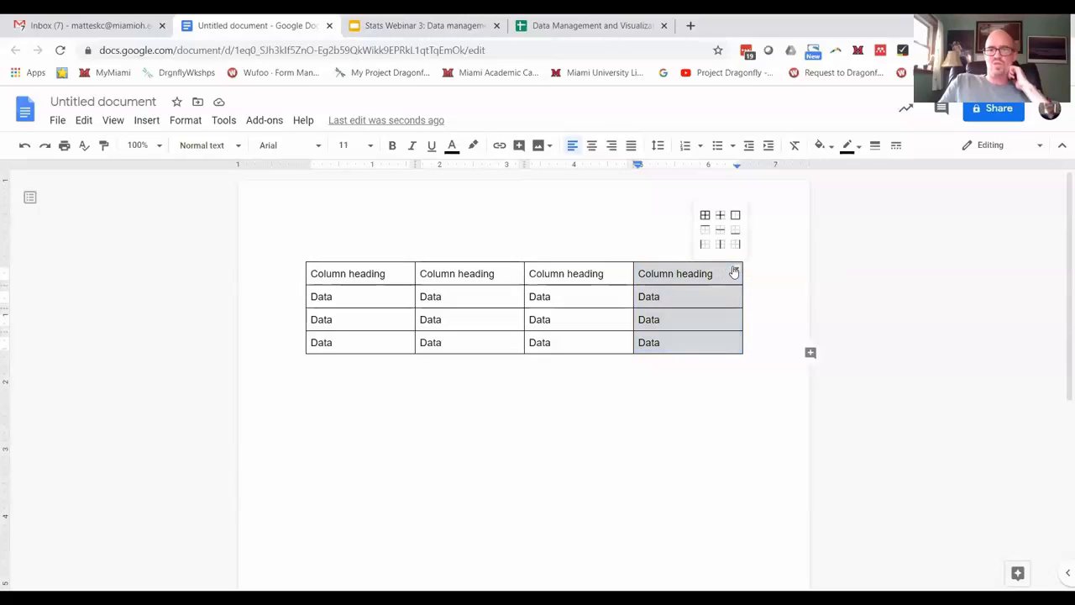
{"action": "mouse_move", "coordinate": [738, 252]}
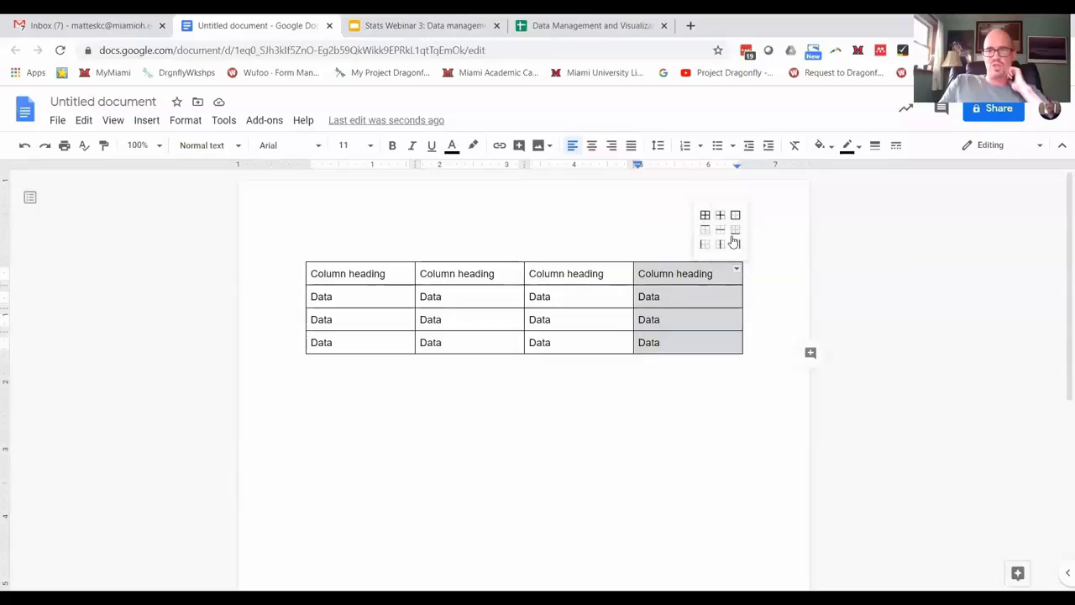
{"action": "mouse_move", "coordinate": [736, 246]}
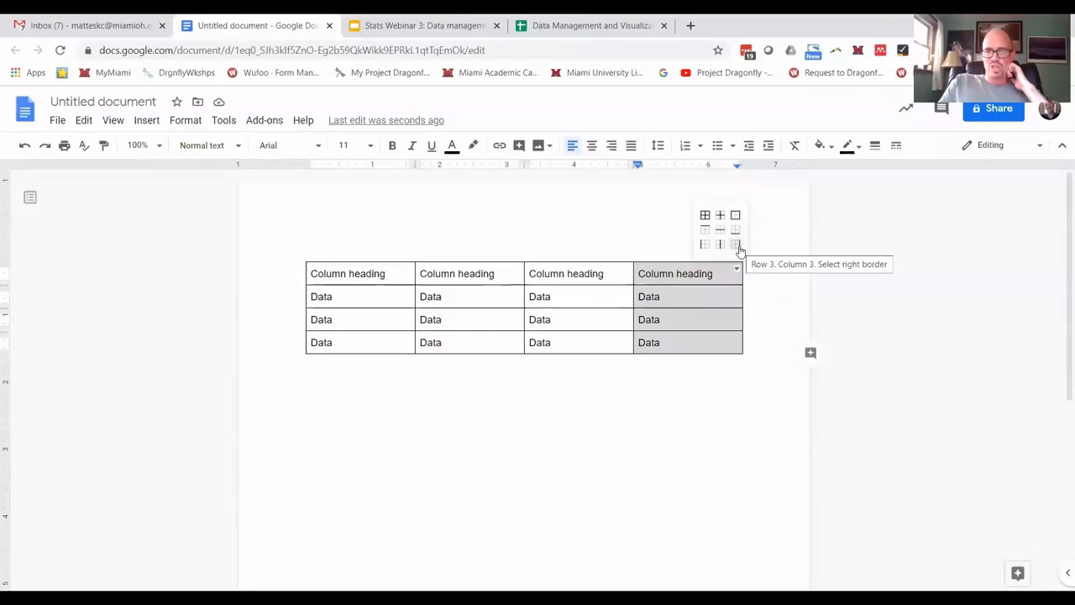
{"action": "left_click", "coordinate": [736, 245]}
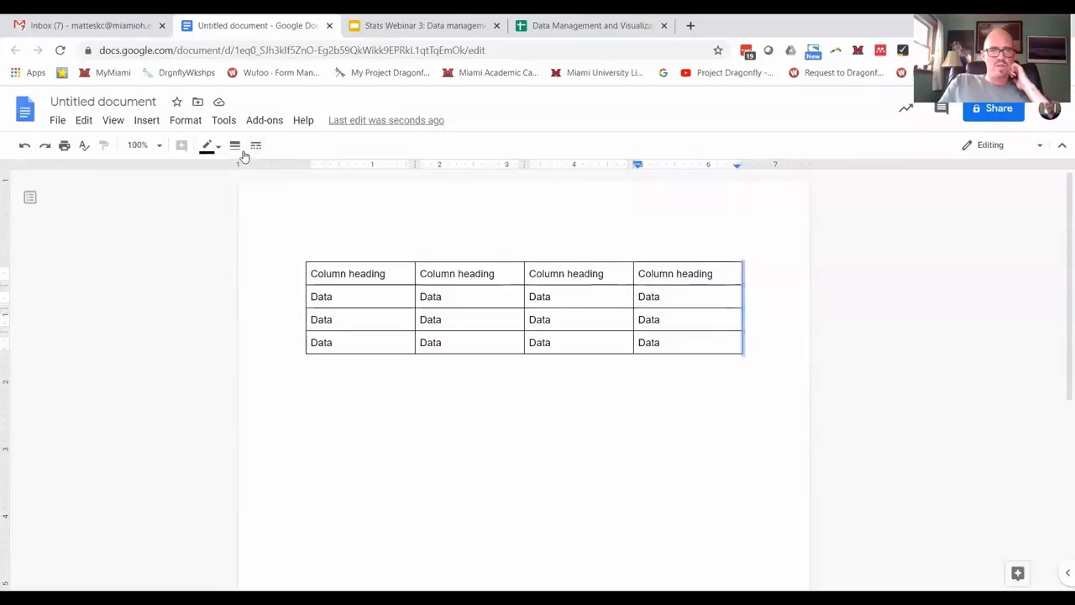
{"action": "left_click", "coordinate": [236, 144]}
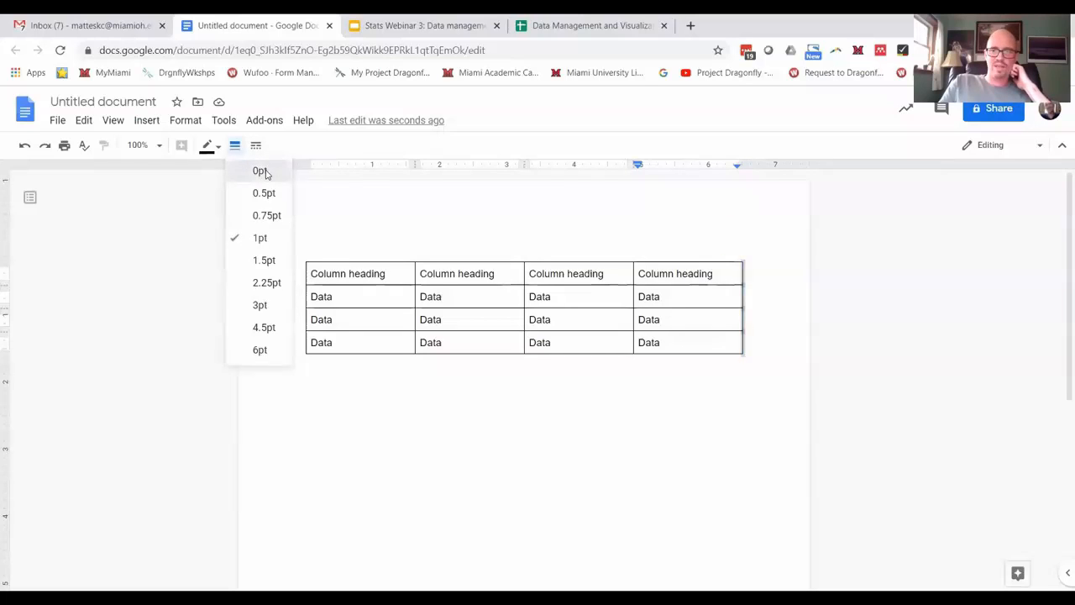
{"action": "left_click", "coordinate": [259, 172]}
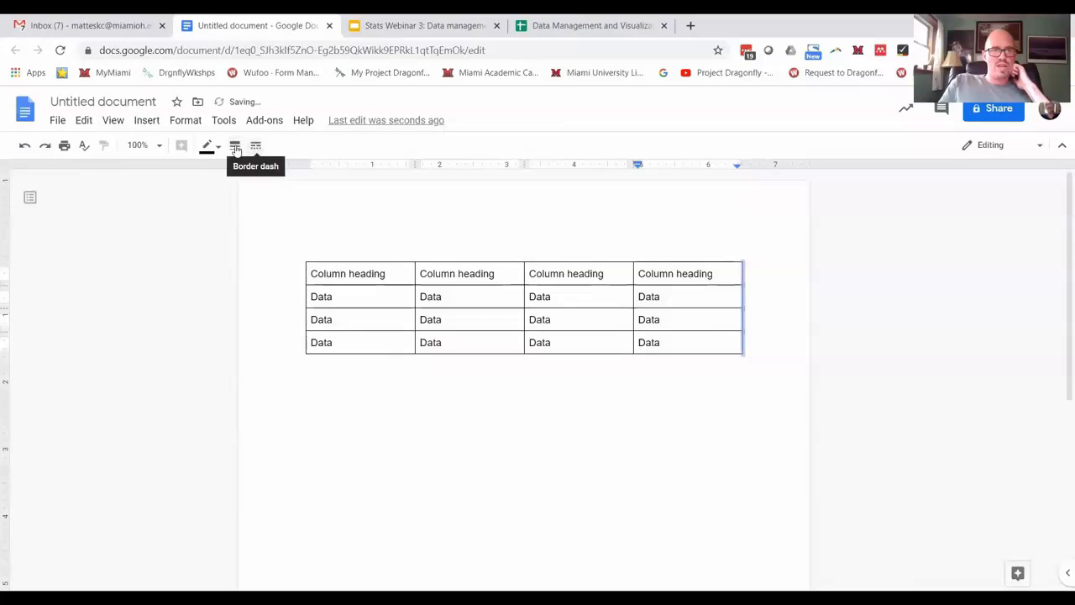
Clear the table's left outer border to 0 pt as well and check the result.
{"action": "left_click", "coordinate": [208, 144]}
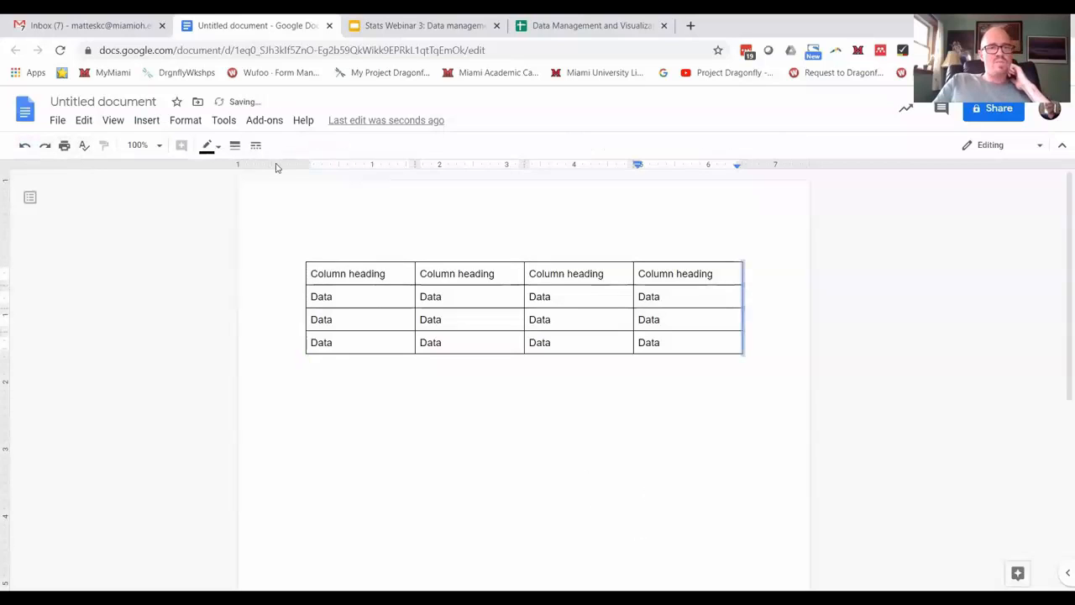
{"action": "left_click", "coordinate": [235, 145]}
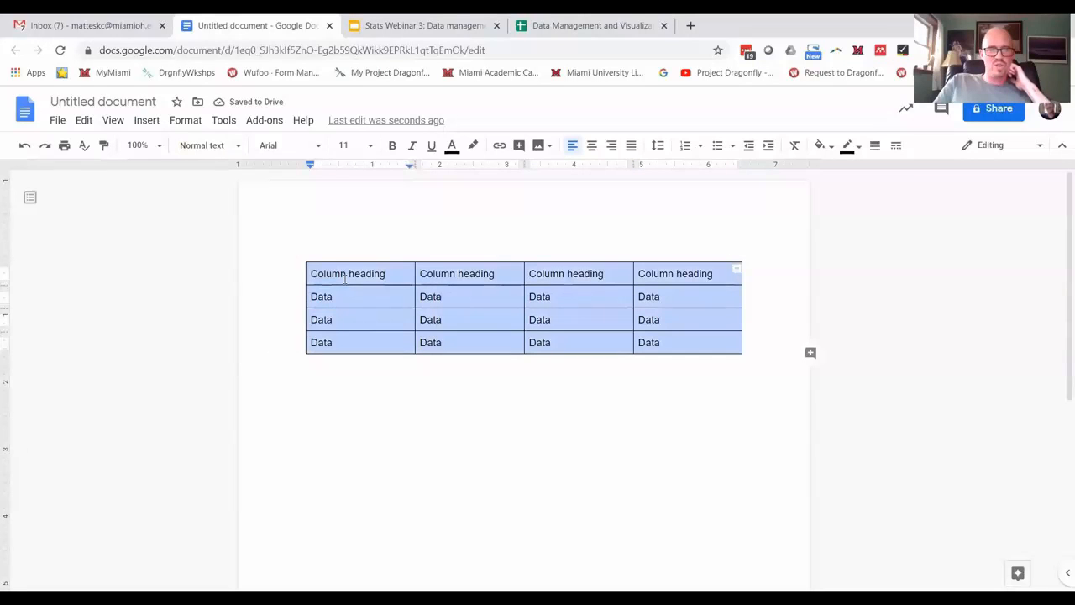
{"action": "left_click", "coordinate": [738, 272]}
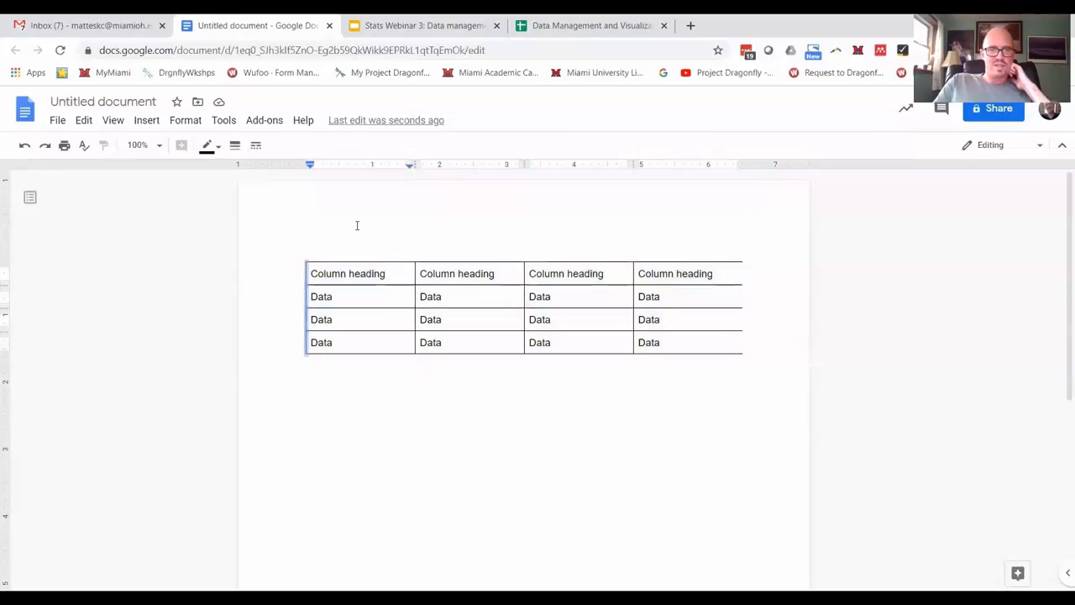
{"action": "left_click", "coordinate": [235, 145]}
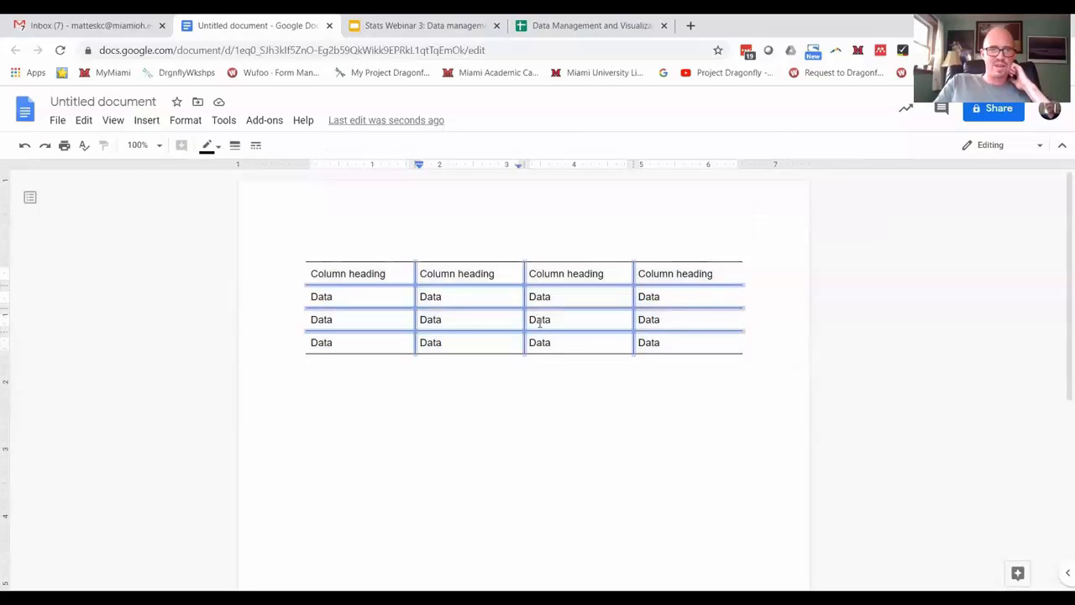
Set the inner vertical and between-row borders to 0 pt, leaving only horizontal rules.
{"action": "left_click", "coordinate": [235, 144]}
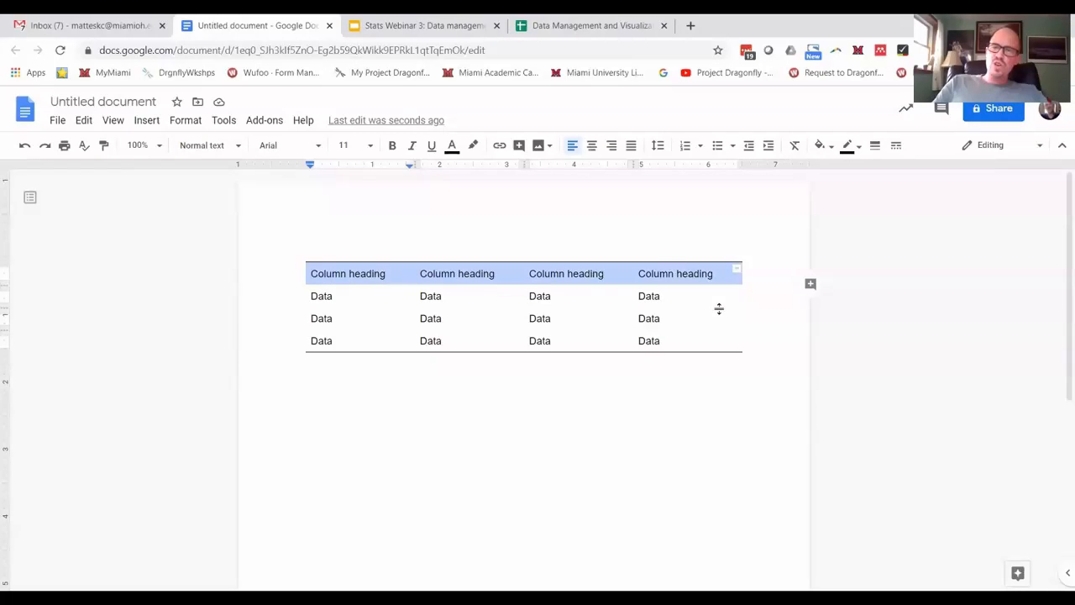
Give the header row a 1.5 pt bottom rule.
{"action": "left_click", "coordinate": [737, 272]}
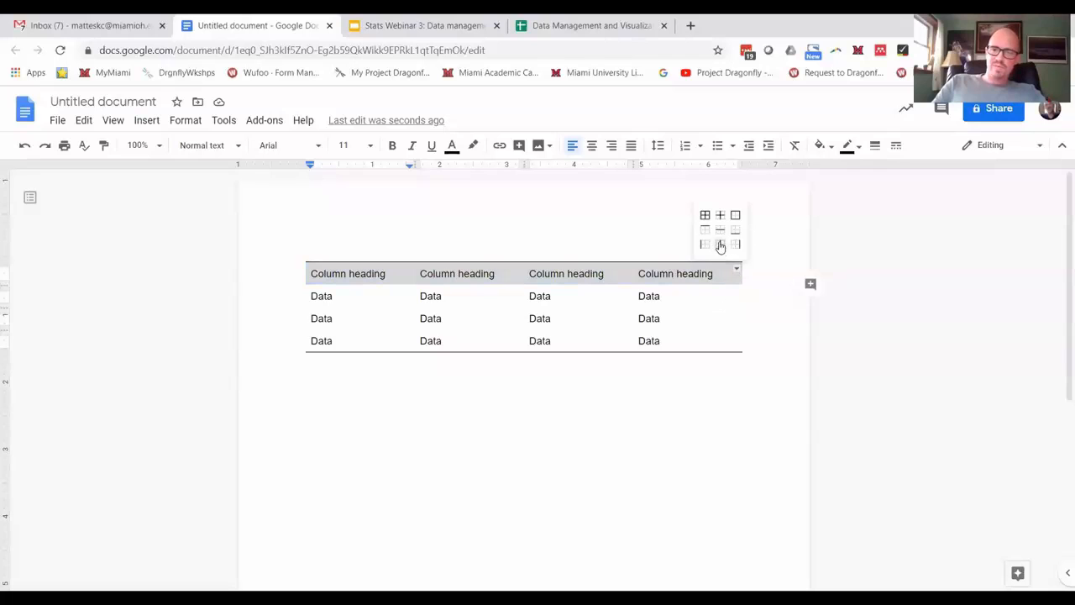
{"action": "mouse_move", "coordinate": [736, 232]}
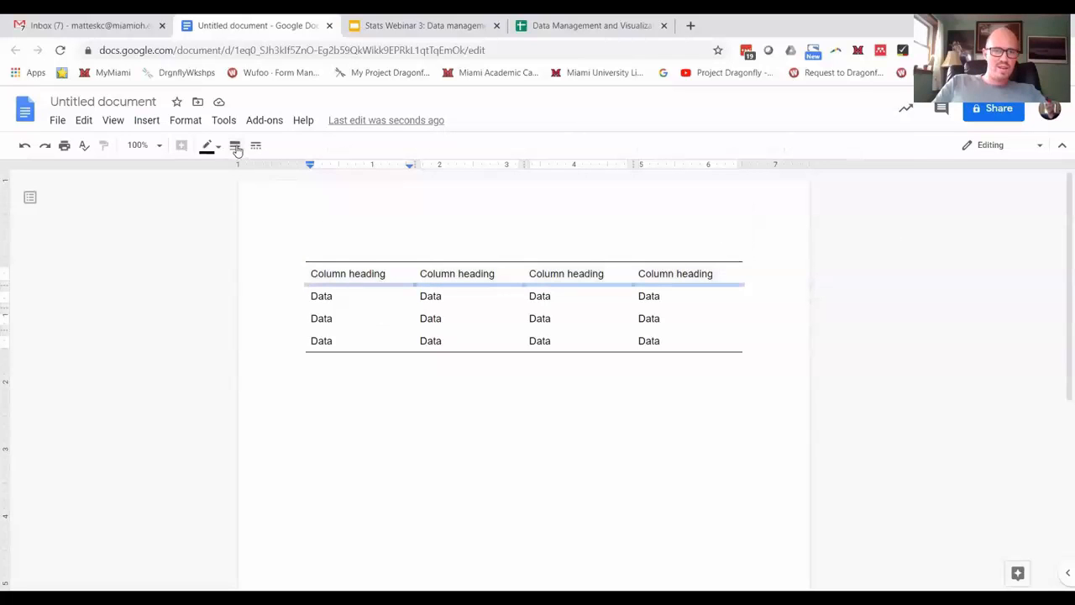
{"action": "left_click", "coordinate": [235, 144]}
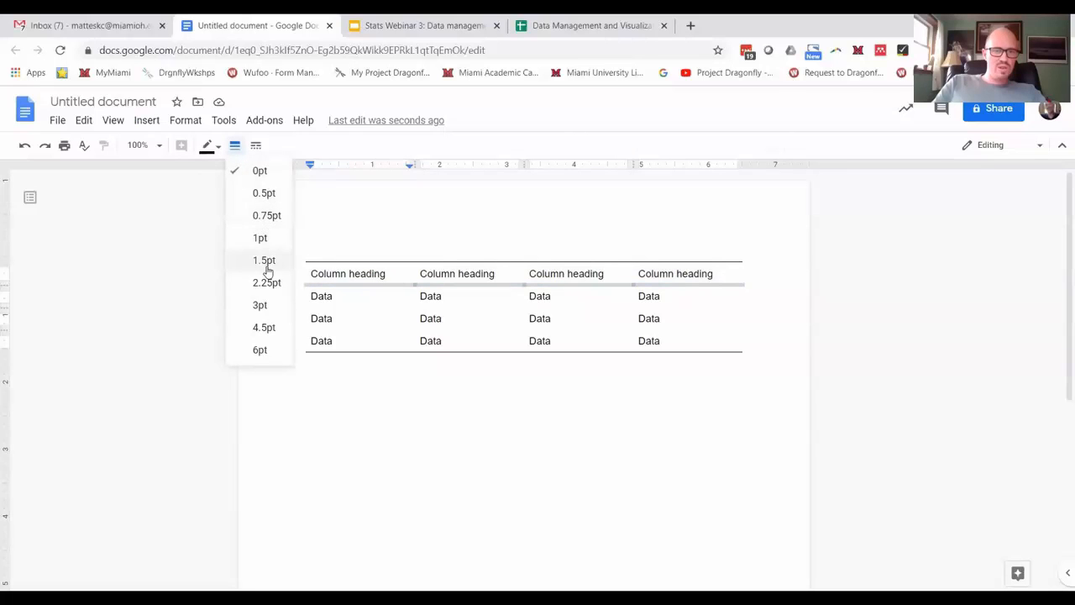
{"action": "left_click", "coordinate": [263, 259]}
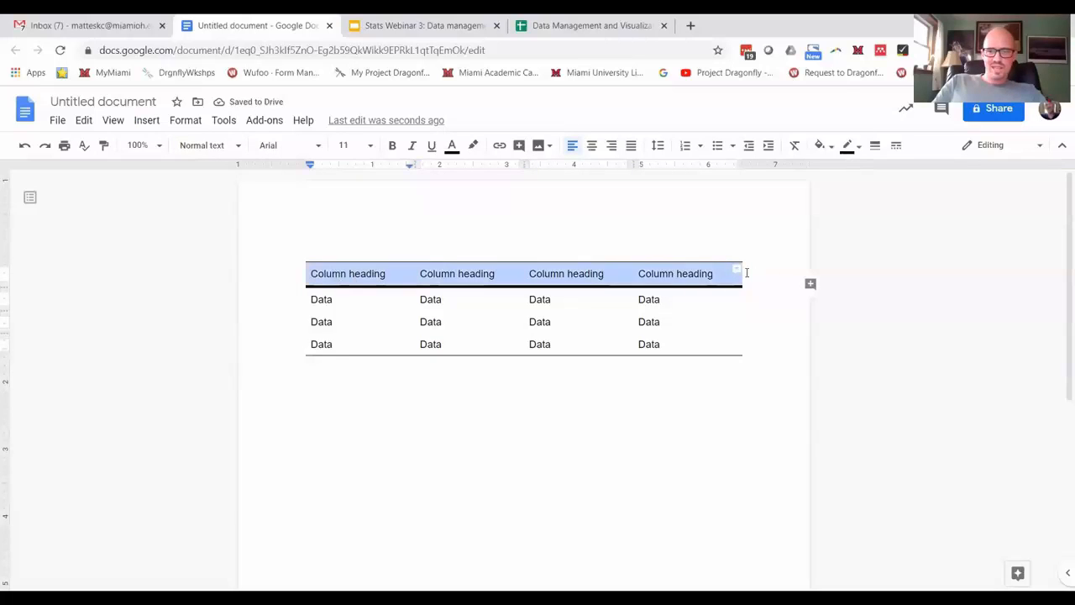
Make the column heading text in the header row italic.
{"action": "left_click", "coordinate": [736, 269]}
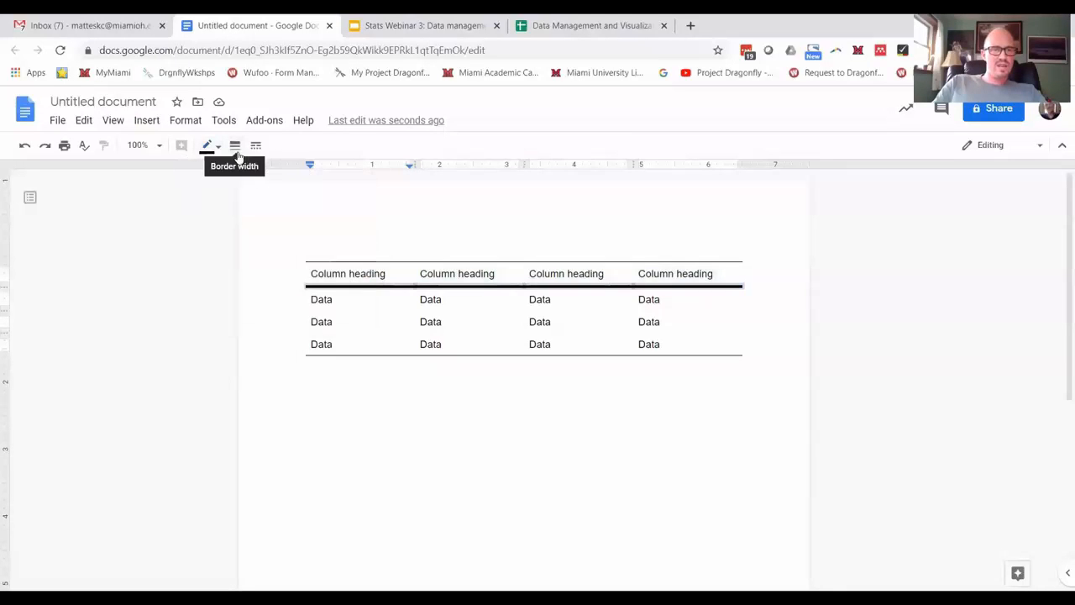
{"action": "left_click", "coordinate": [208, 145]}
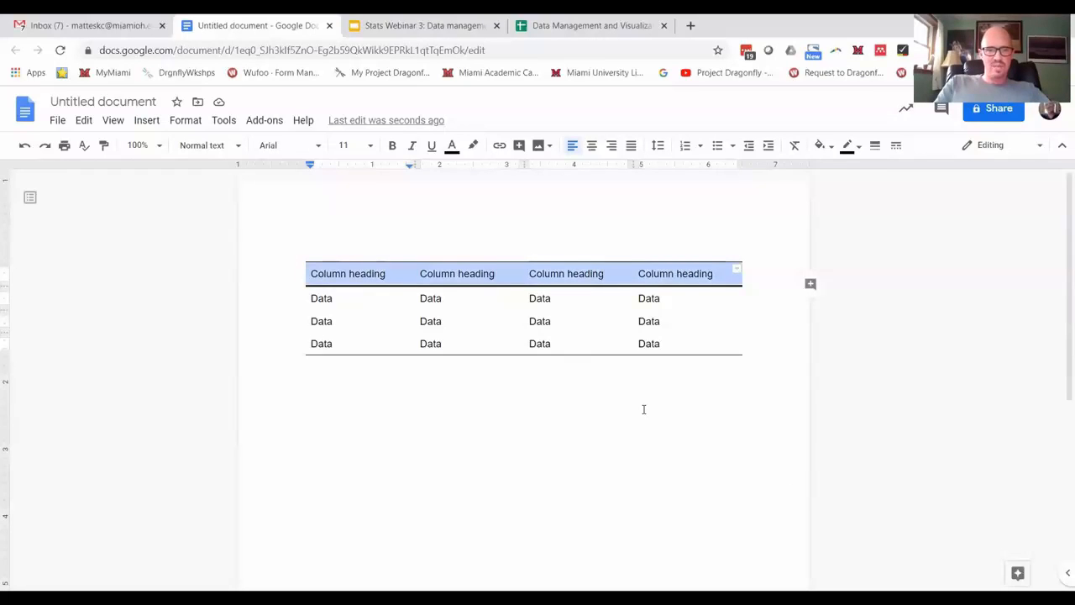
{"action": "left_click", "coordinate": [412, 144]}
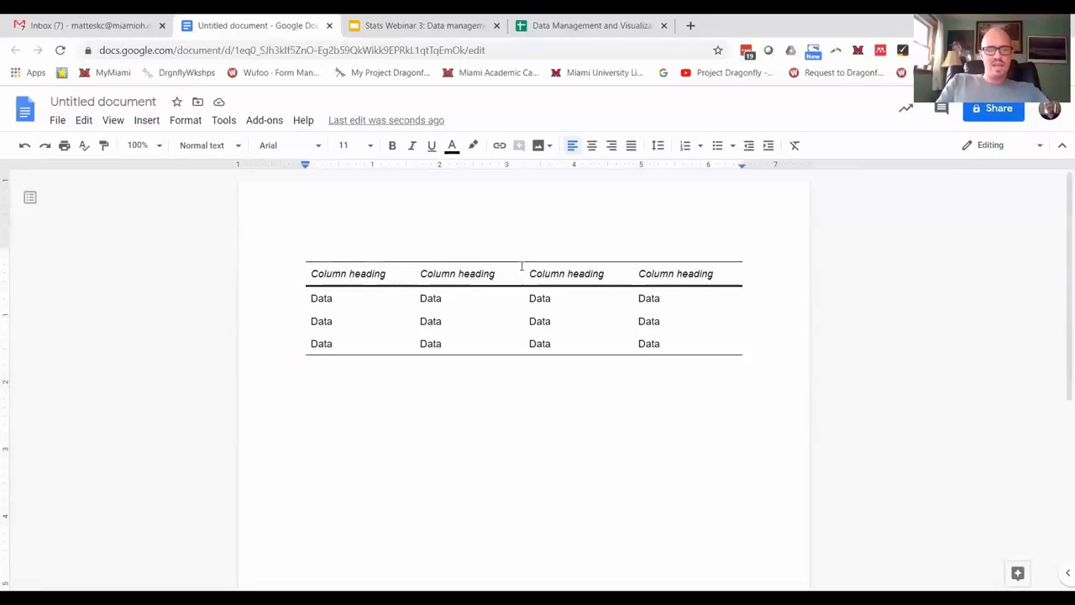
Add the caption 'Table 1. Detailed description of...' above the table and make it bold.
{"action": "type", "text": "Table 1."}
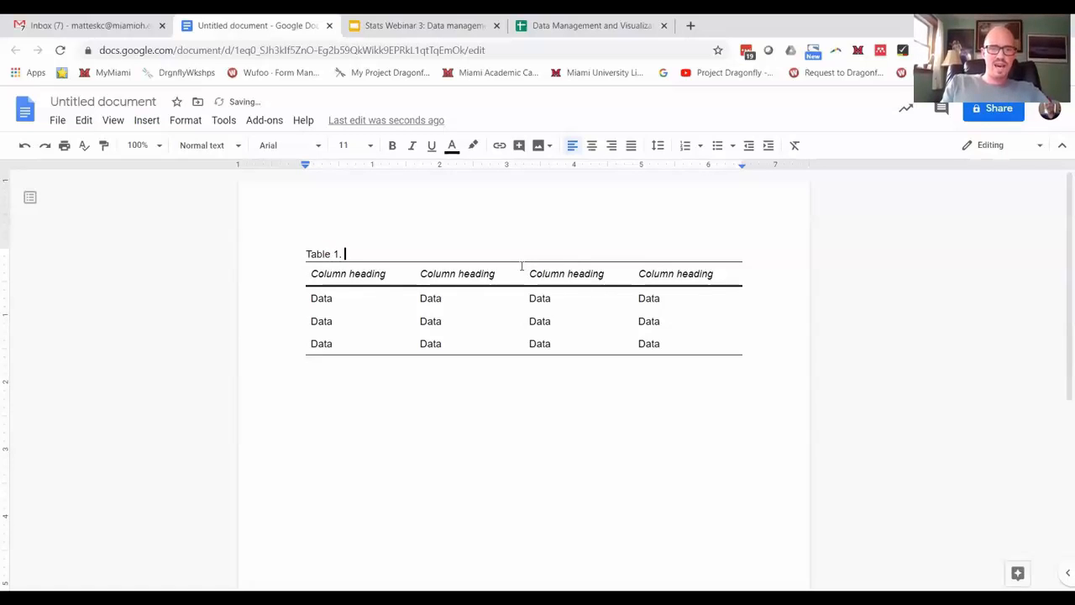
{"action": "type", "text": "Detailed"}
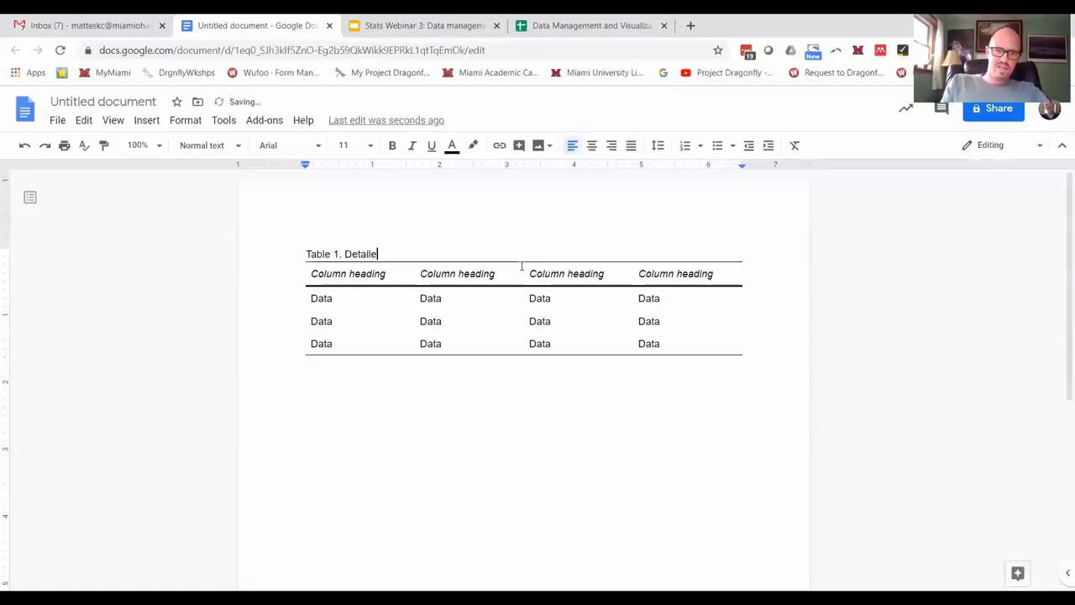
{"action": "type", "text": "d description of"}
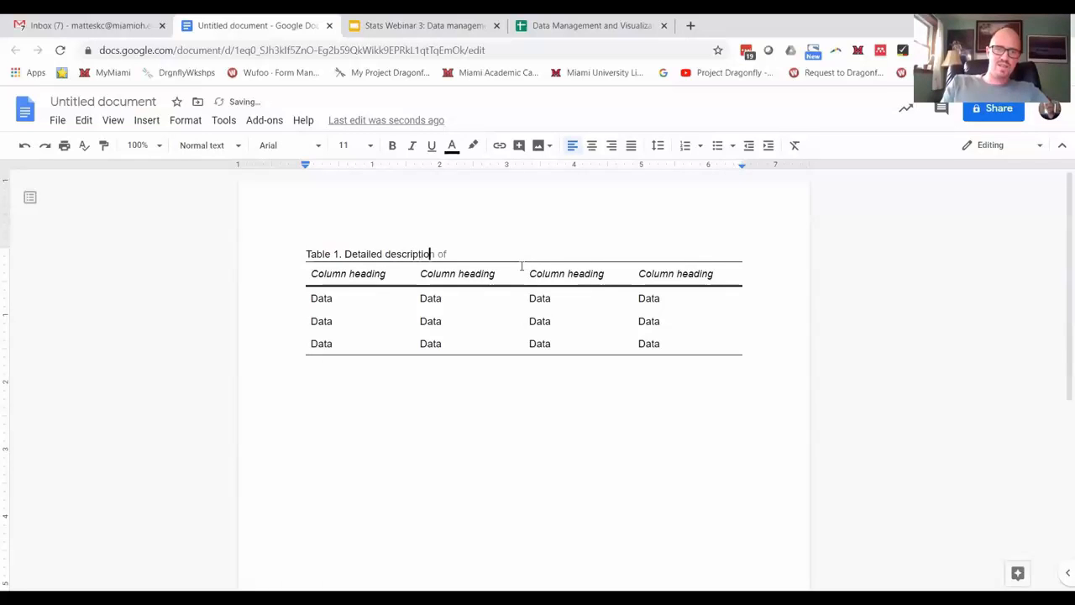
{"action": "type", "text": "..."}
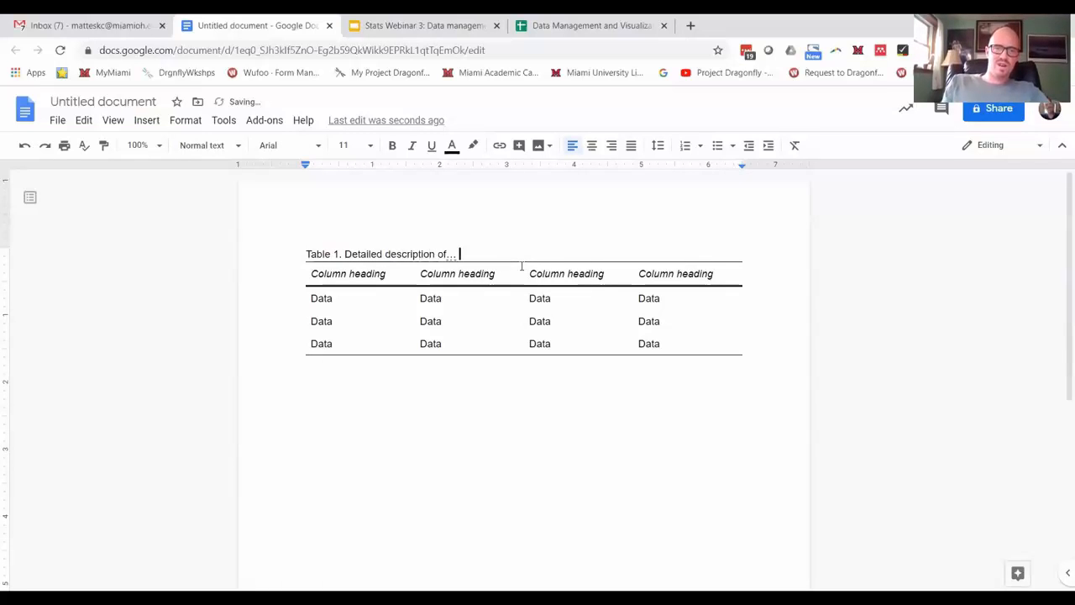
{"action": "triple_click", "coordinate": [383, 254]}
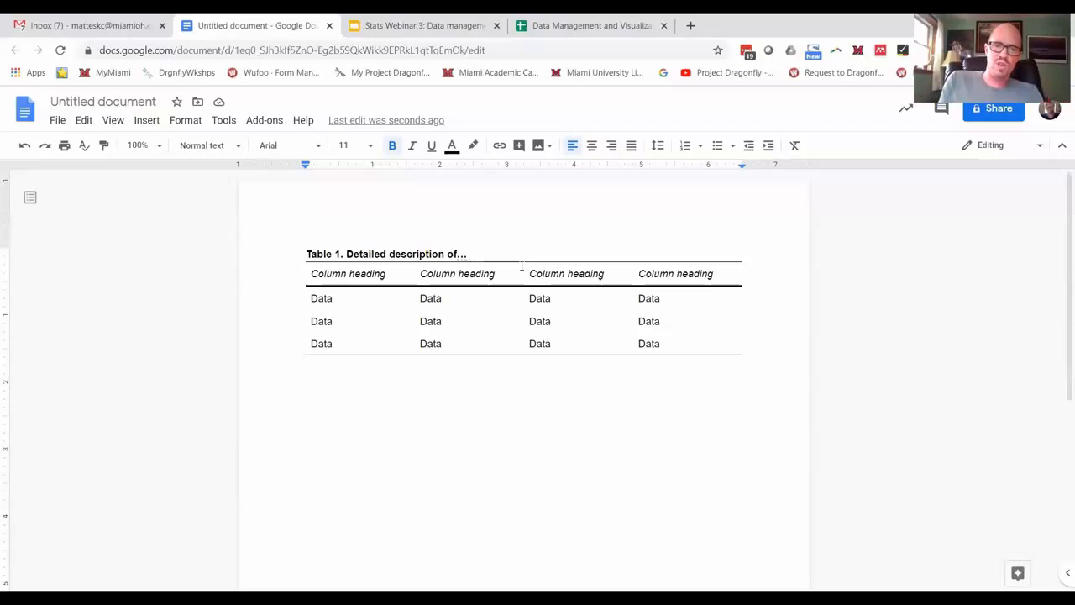
{"action": "double_click", "coordinate": [457, 254]}
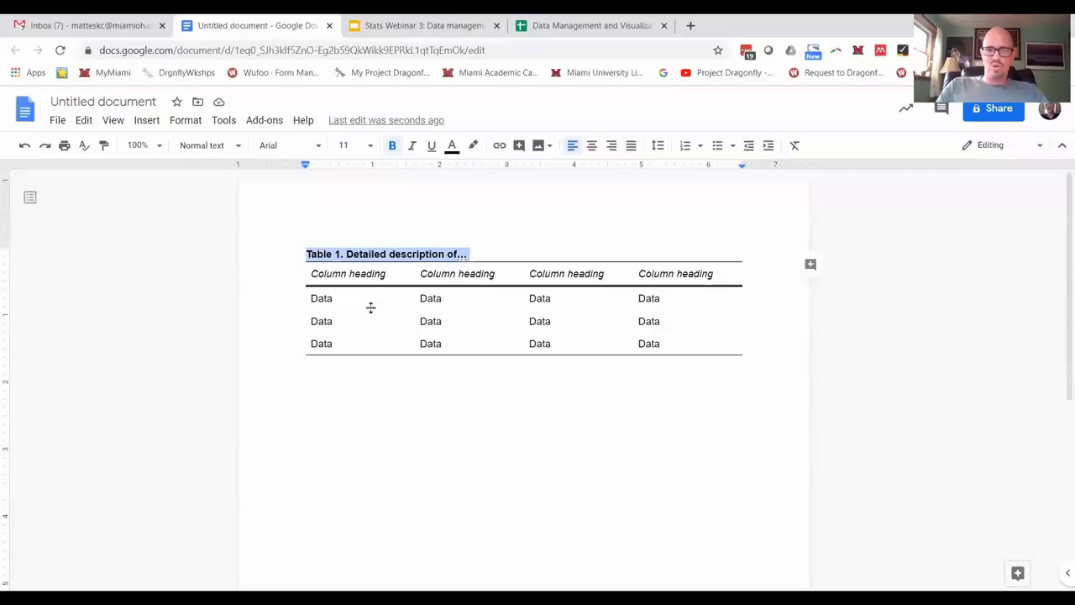
Add '*This data collected on a different date' below the table and asterisk two Data cells.
{"action": "left_click", "coordinate": [763, 412]}
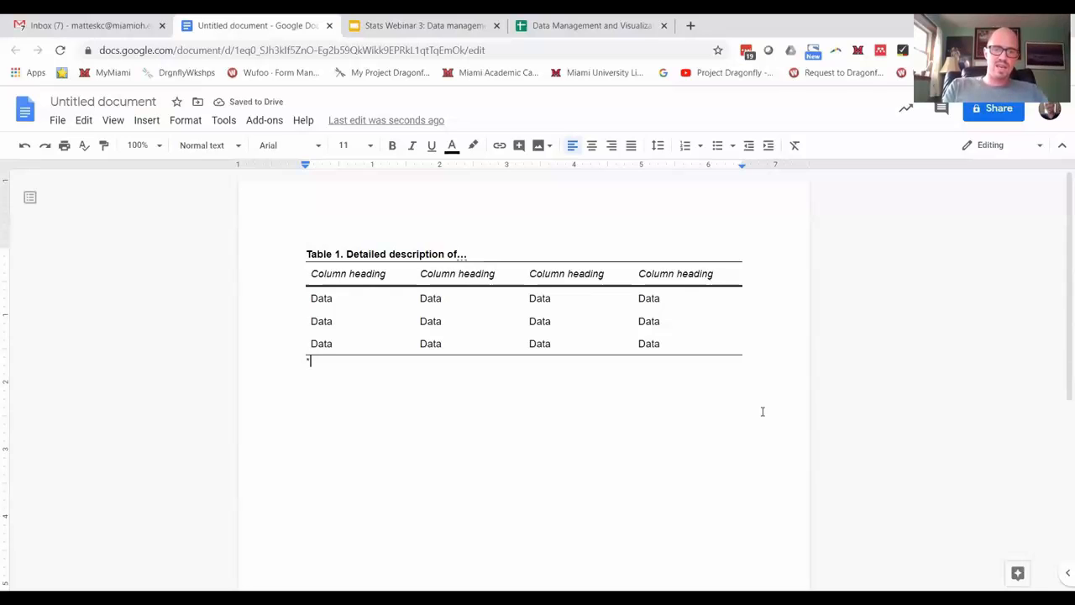
{"action": "type", "text": "This data d"}
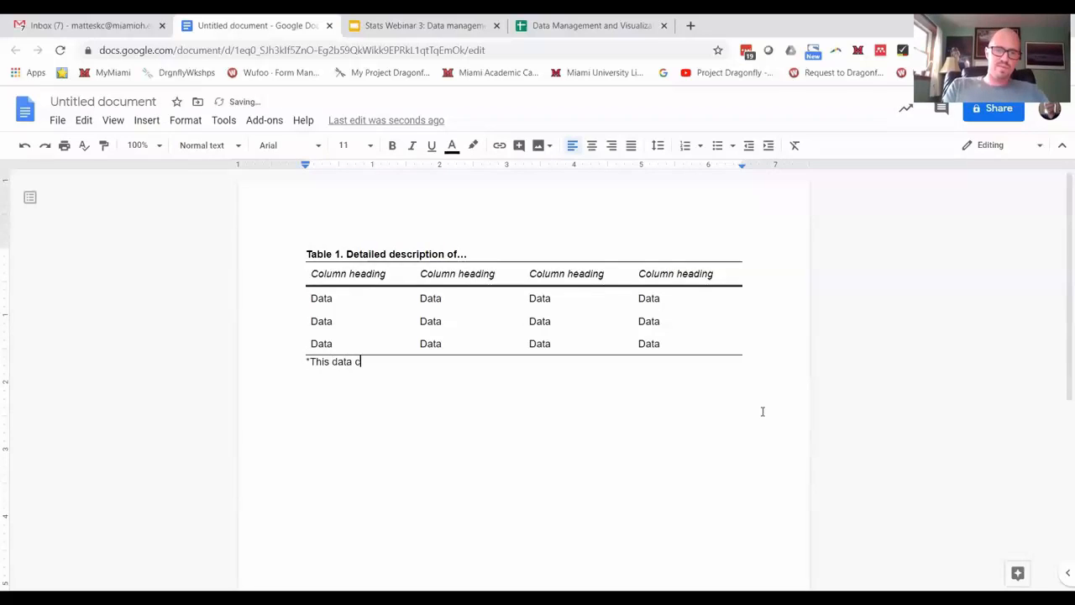
{"action": "type", "text": "ollecte on a different date"}
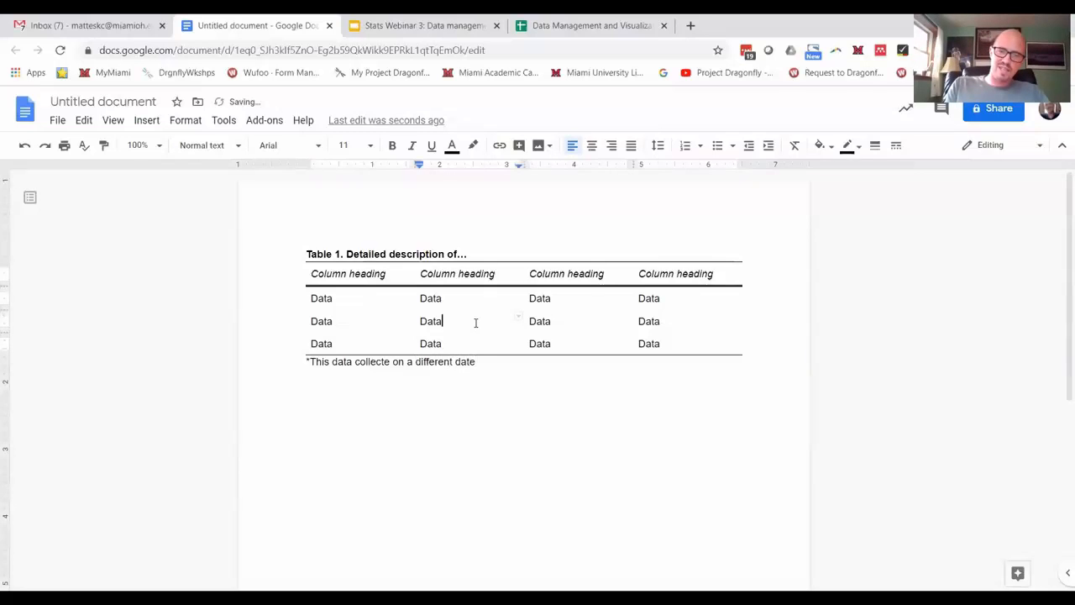
{"action": "type", "text": "*"}
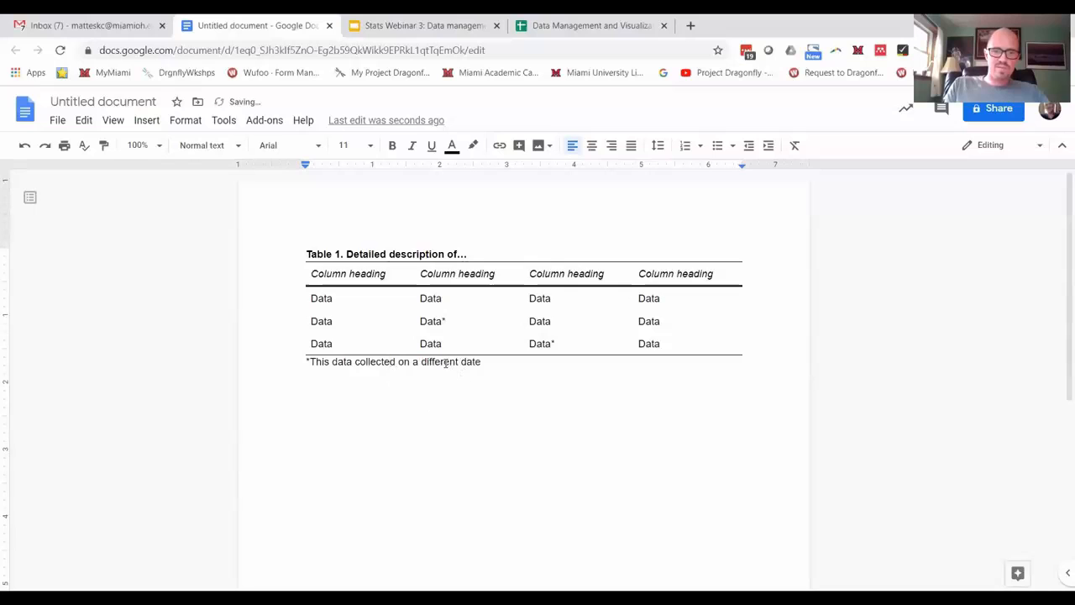
{"action": "type", "text": "..."}
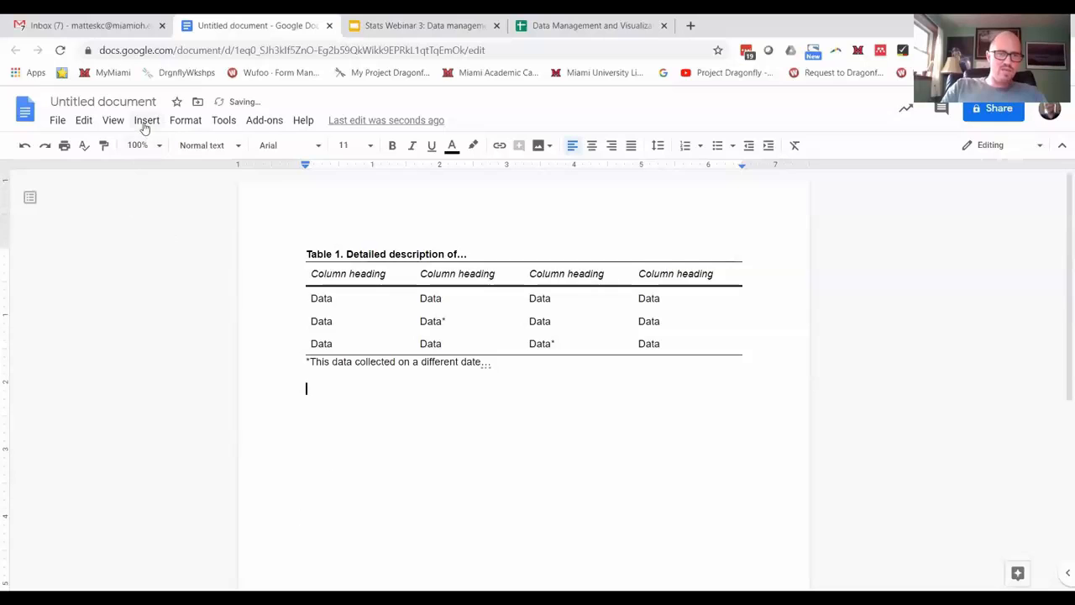
Insert a second empty 4x4 table below the footnote.
{"action": "left_click", "coordinate": [148, 121]}
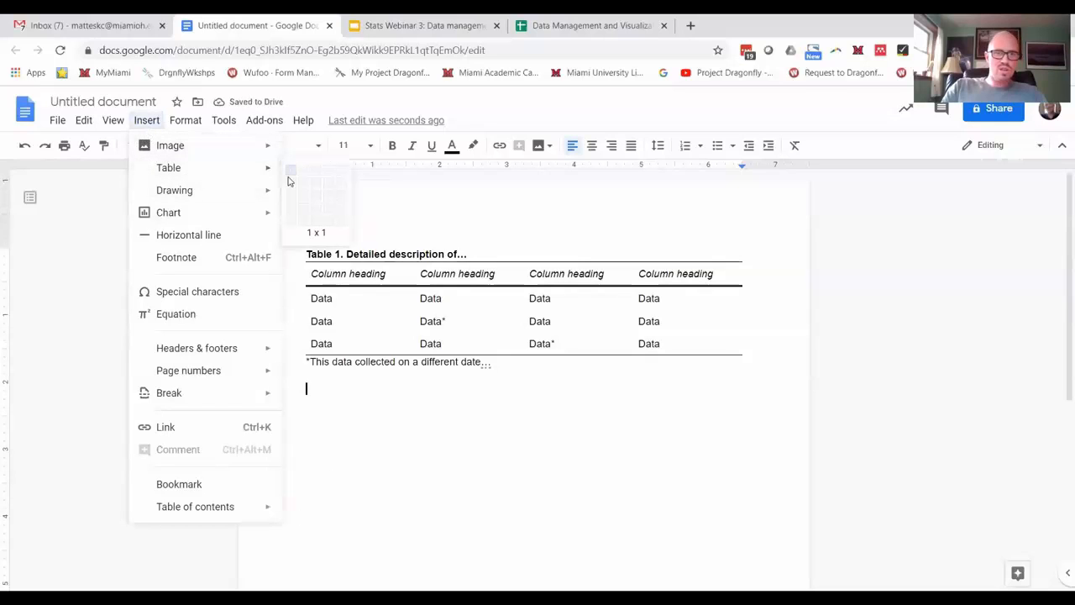
{"action": "left_click", "coordinate": [344, 201]}
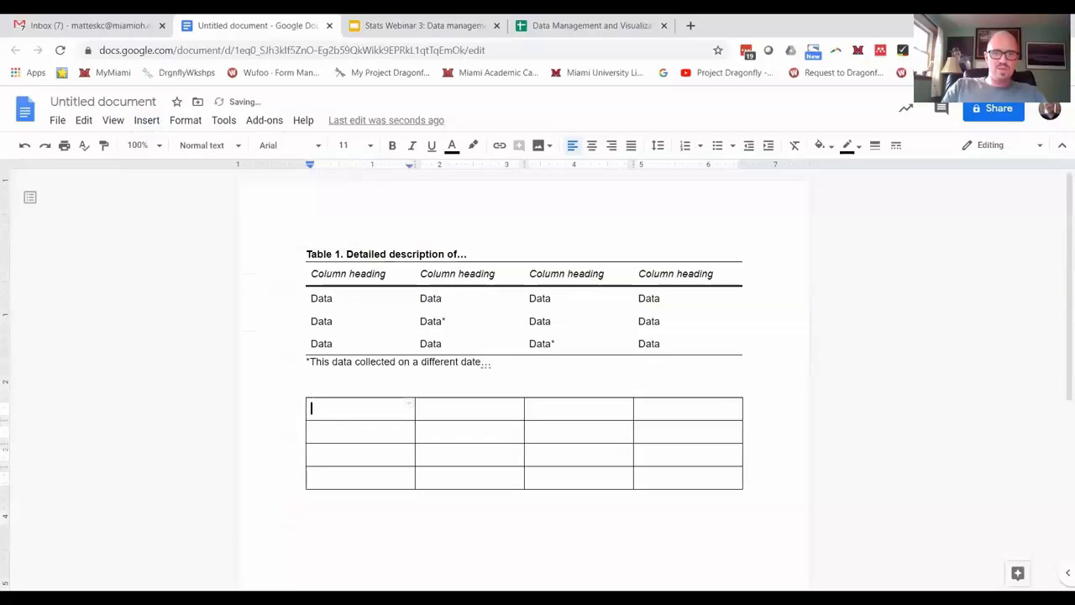